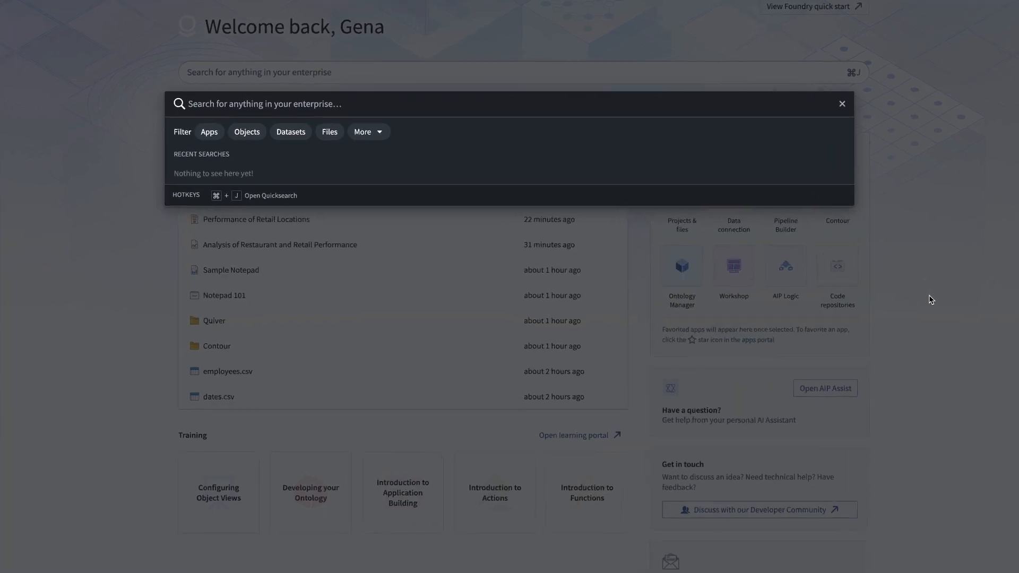
Step: Create a blank notepad and save it as 'Analysis of Shops and Restaurants'
{"action": "type", "text": "notepad"}
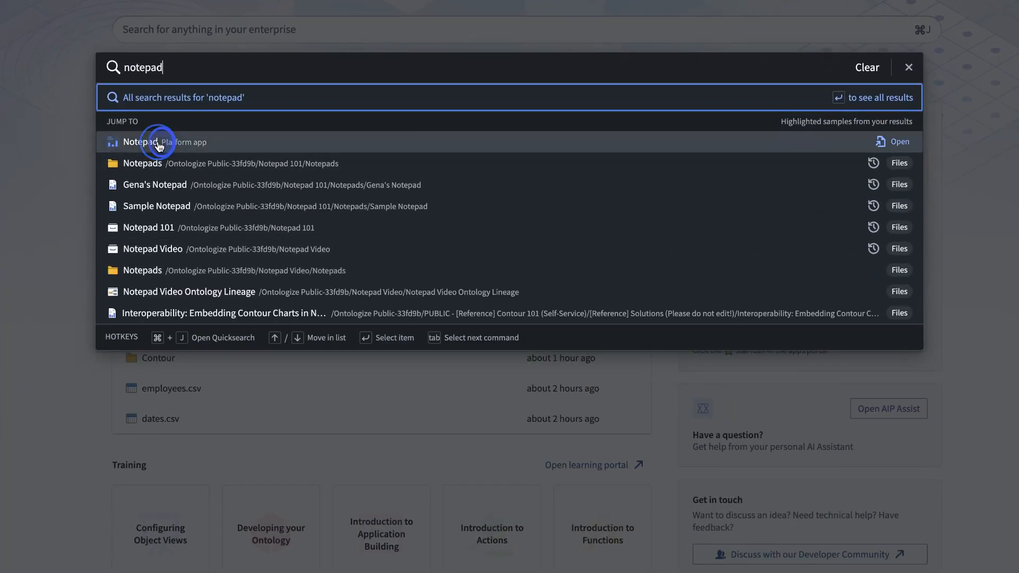
{"action": "left_click", "coordinate": [160, 142]}
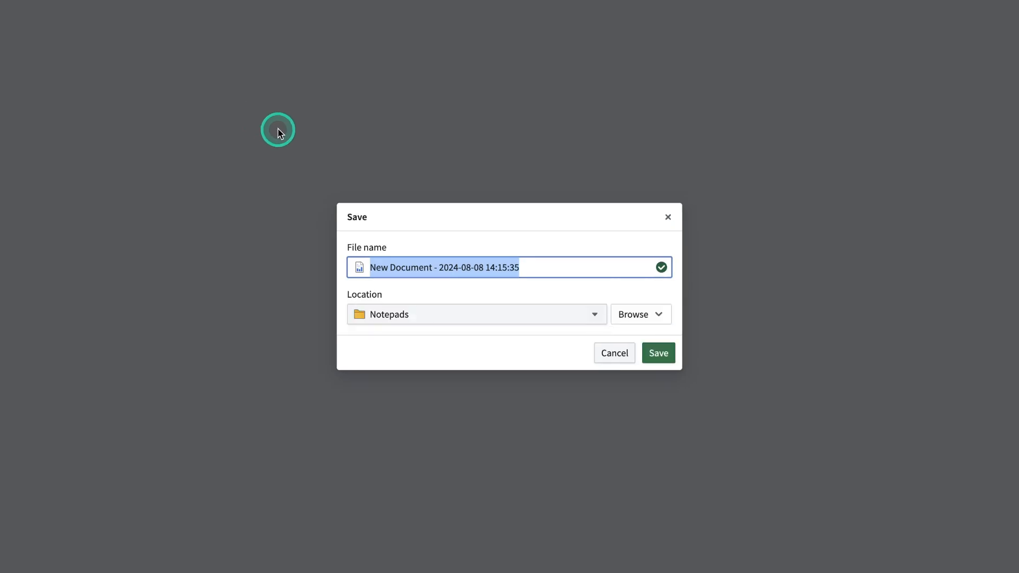
{"action": "type", "text": "Analysis of Shops and Restaurants"}
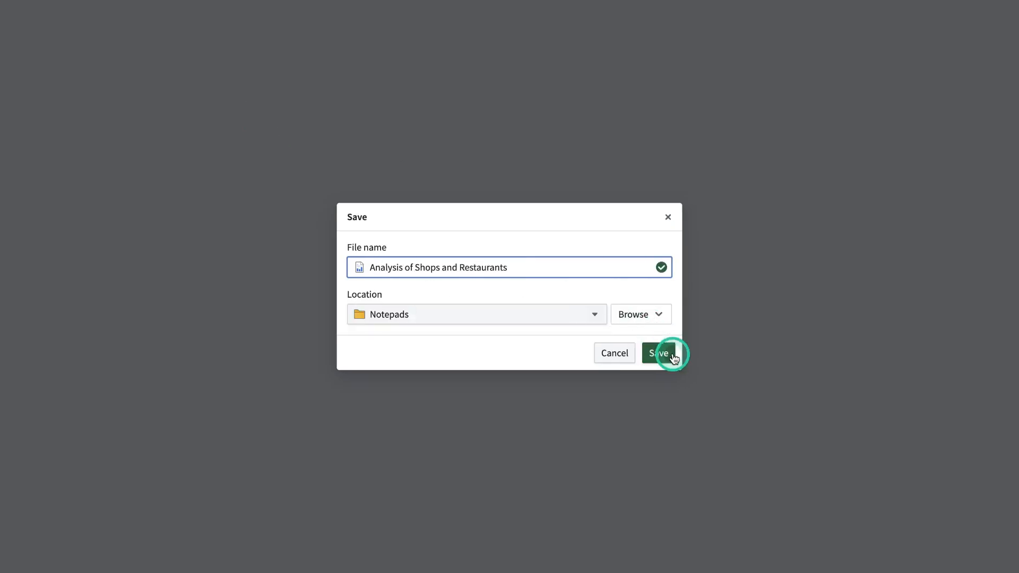
{"action": "left_click", "coordinate": [658, 353]}
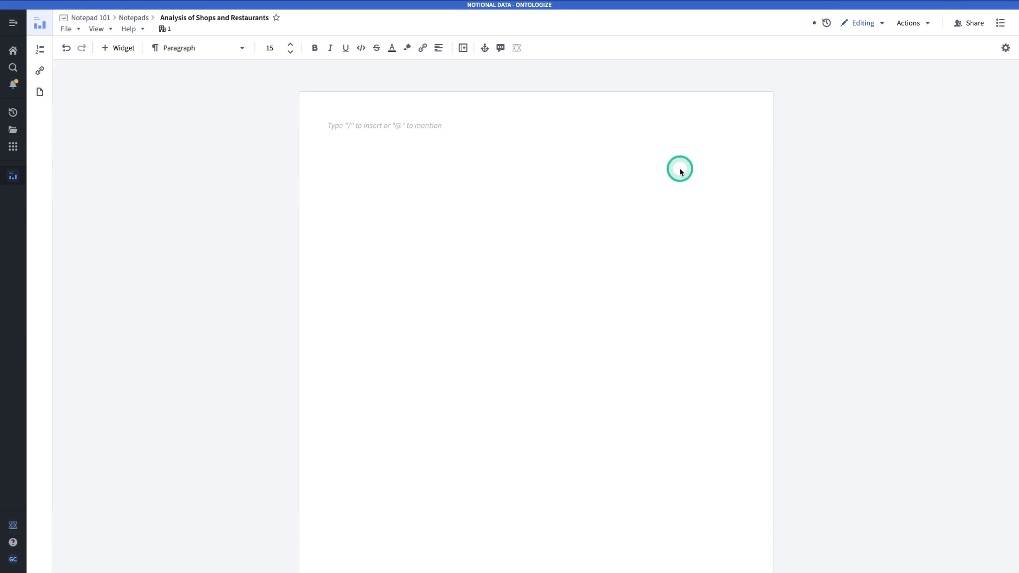
Step: Paste the Total Dining Revenue and Total Retail Revenue cards from Quiver and shorten them
{"action": "left_click", "coordinate": [679, 170]}
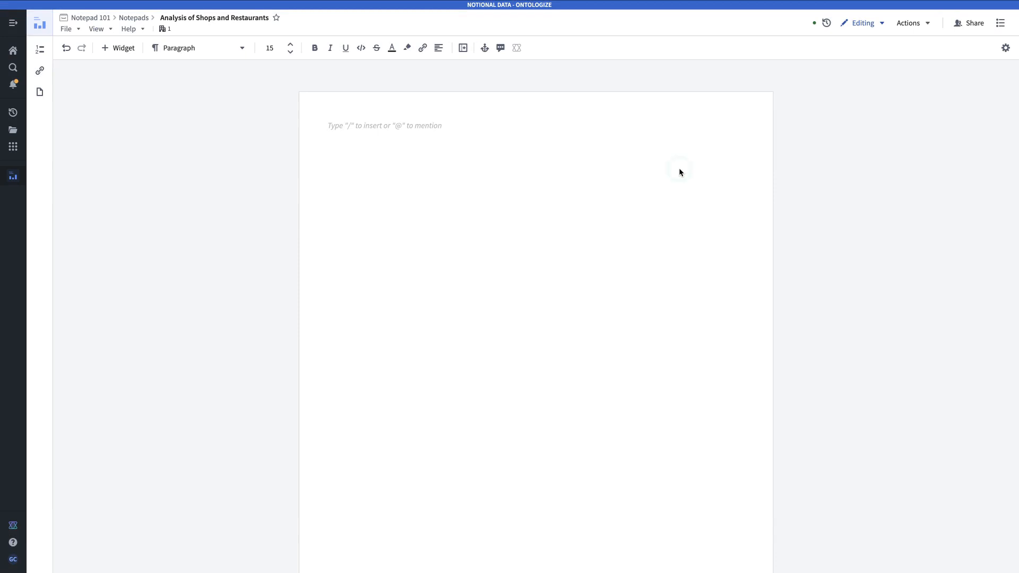
{"action": "left_click", "coordinate": [677, 170]}
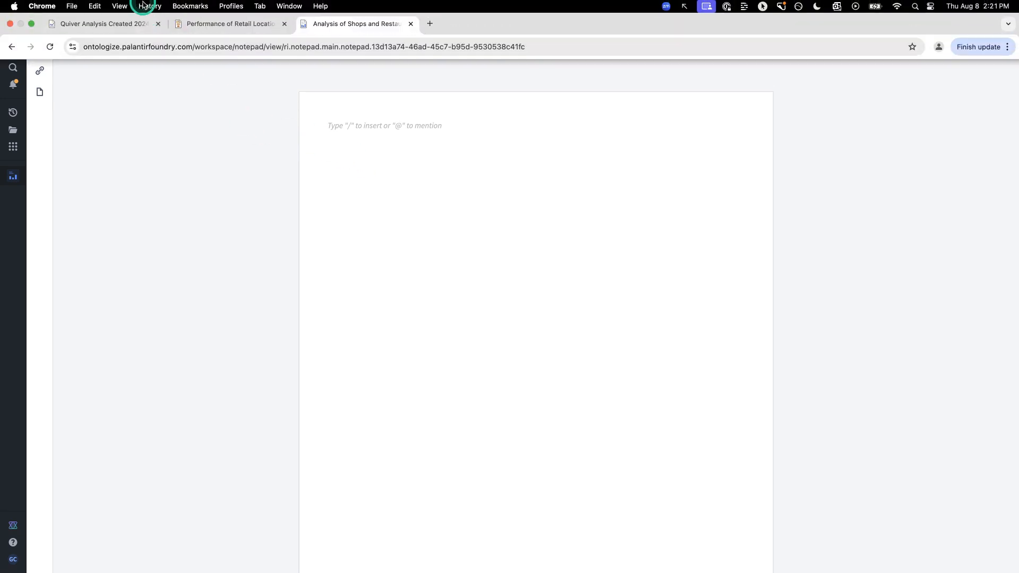
{"action": "left_click", "coordinate": [101, 24]}
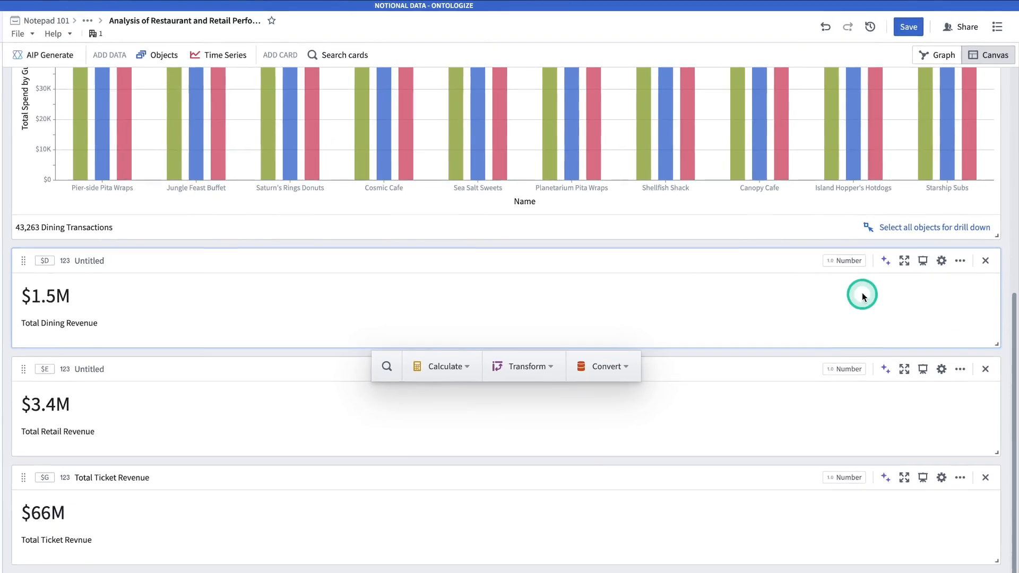
{"action": "mouse_move", "coordinate": [960, 266]}
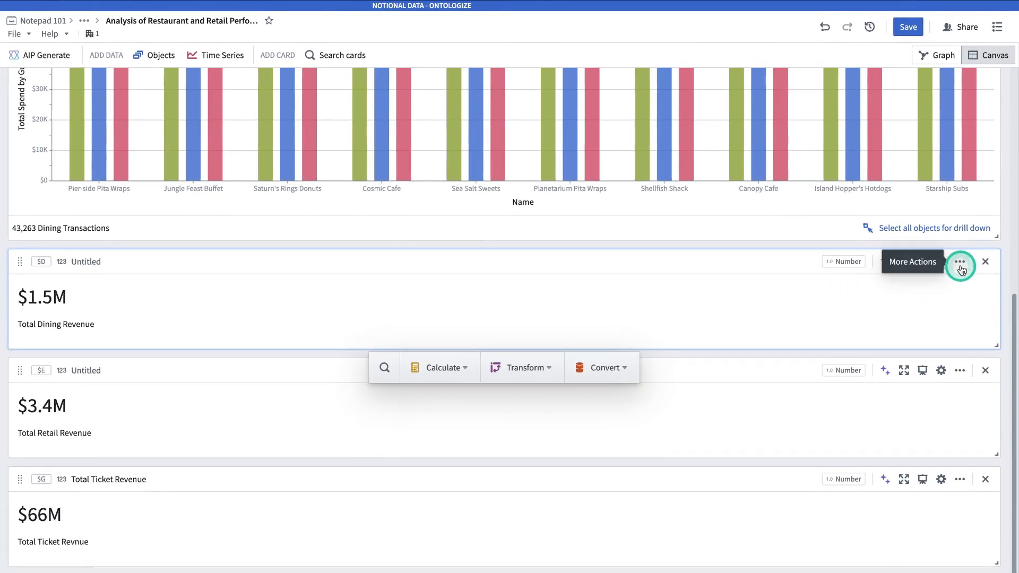
{"action": "left_click", "coordinate": [960, 261]}
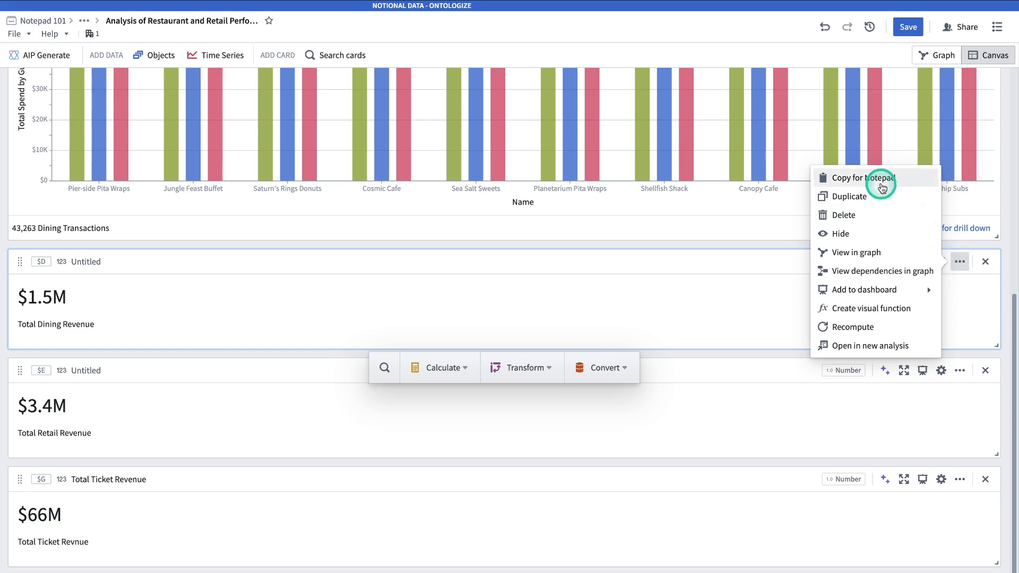
{"action": "left_click", "coordinate": [863, 177]}
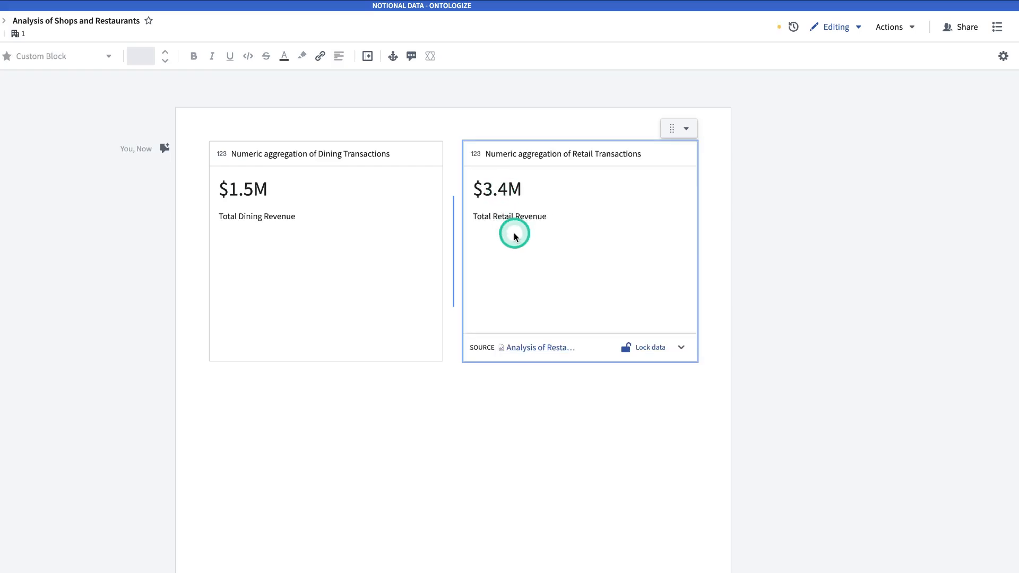
{"action": "mouse_move", "coordinate": [443, 276]}
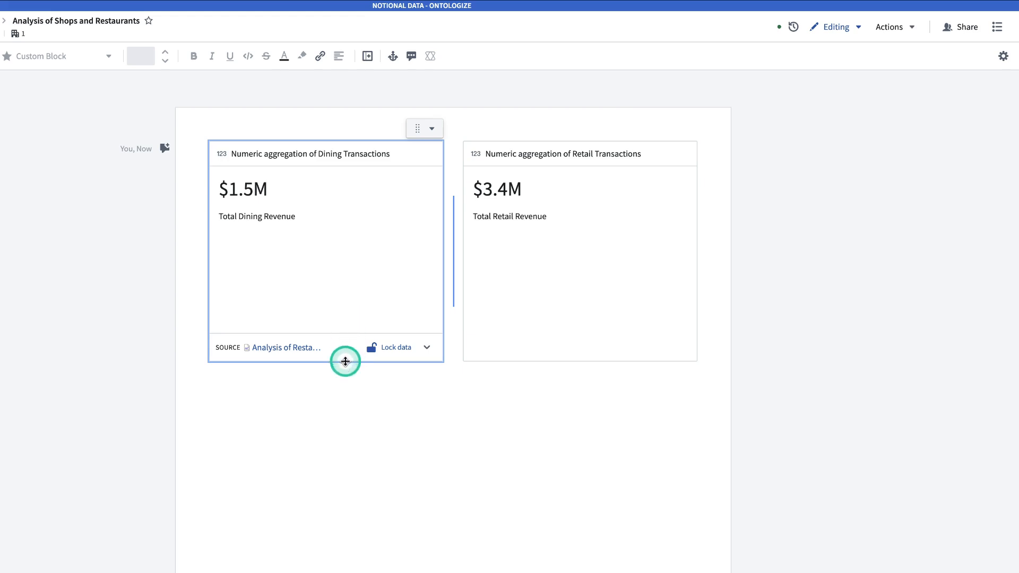
{"action": "left_click_drag", "start_coordinate": [345, 361], "coordinate": [353, 235]}
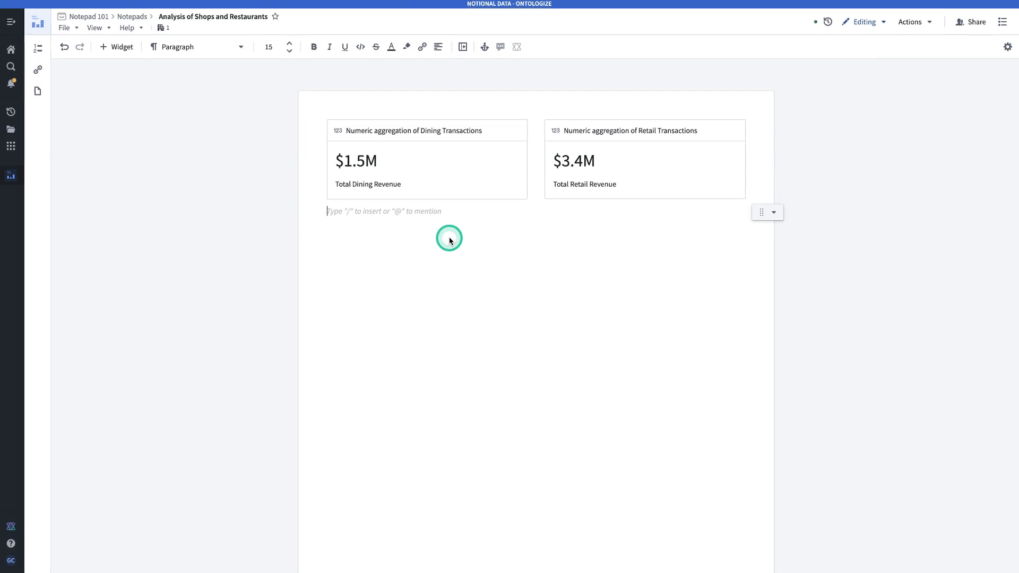
Step: Embed the Dining Transactions by Restaurant by Week chart from Analysis of Restaurant and Retail Performance
{"action": "type", "text": "/"}
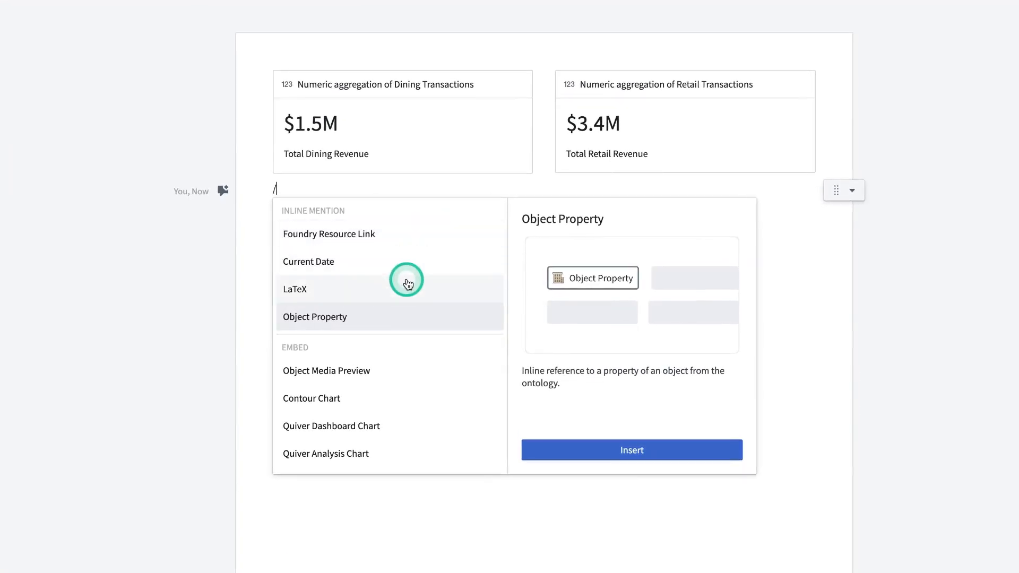
{"action": "mouse_move", "coordinate": [378, 451]}
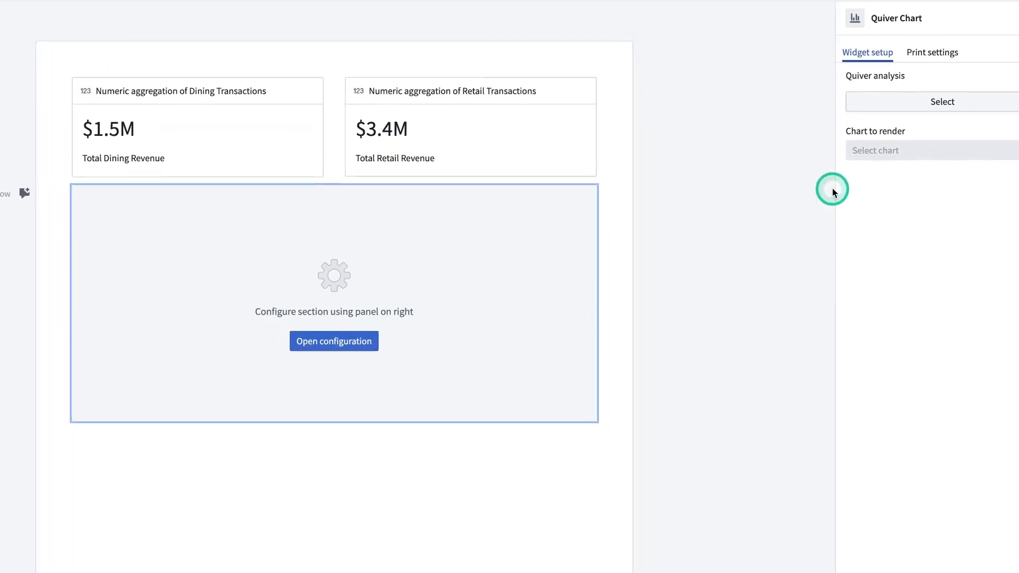
{"action": "left_click", "coordinate": [941, 102]}
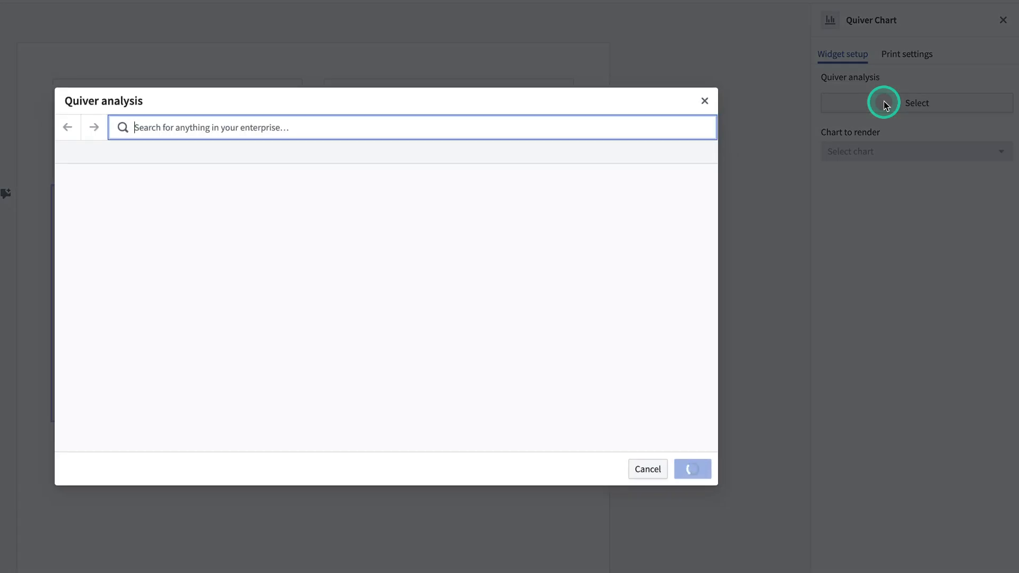
{"action": "left_click", "coordinate": [332, 127]}
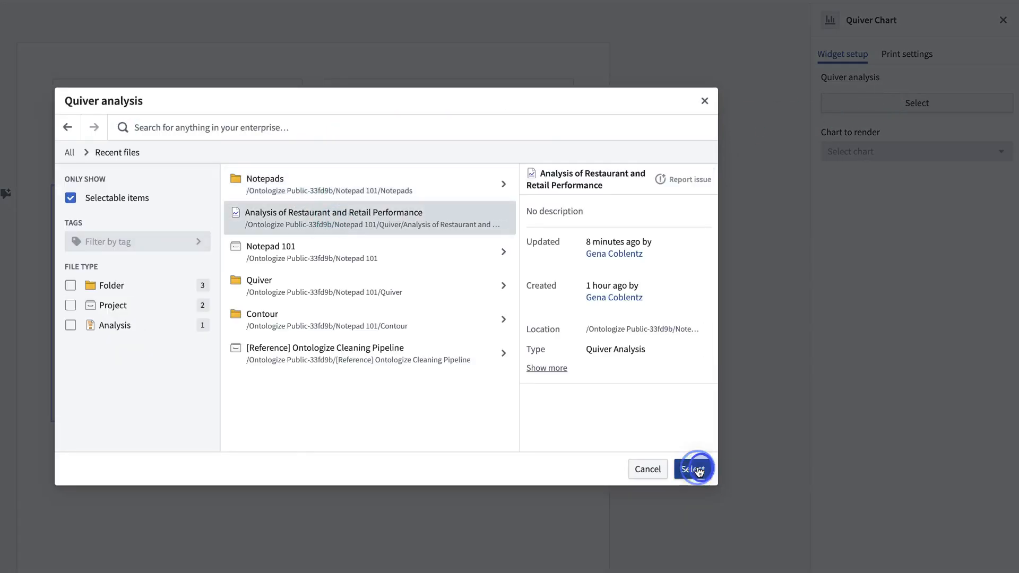
{"action": "left_click", "coordinate": [692, 468]}
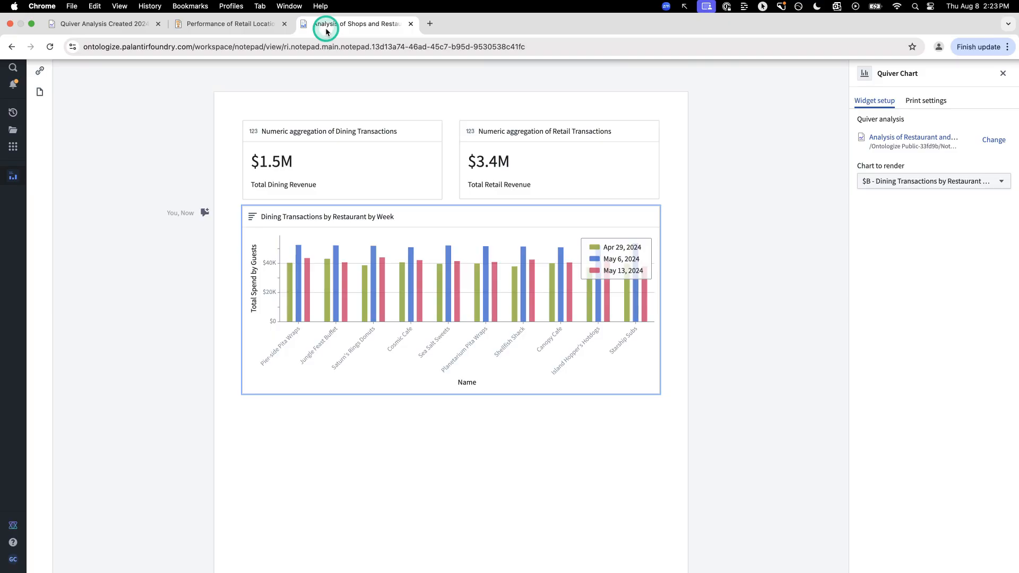
Step: Copy the retail location transactions and spend table from Performance of Retail Locations for Notepad
{"action": "left_click", "coordinate": [227, 24]}
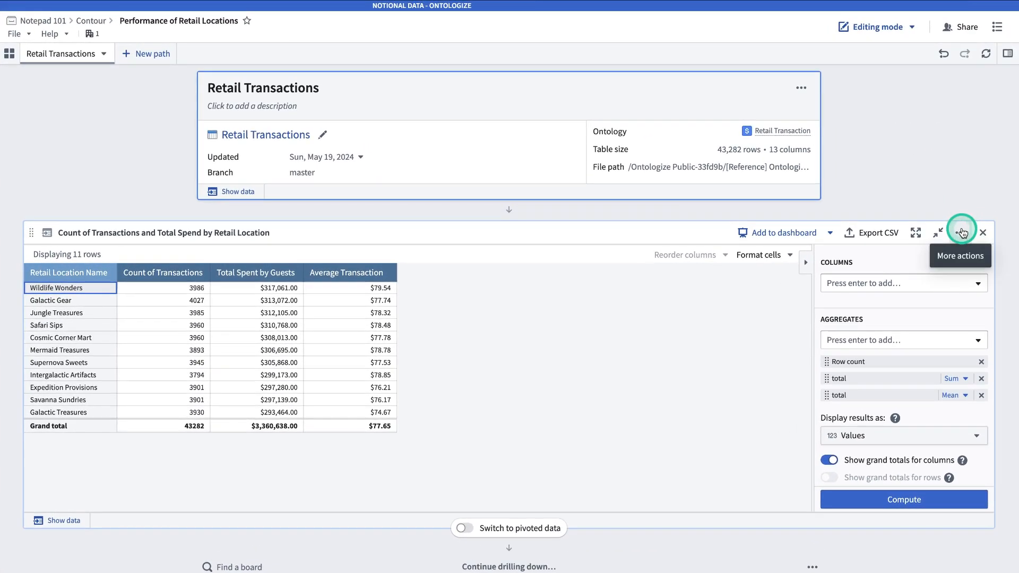
{"action": "left_click", "coordinate": [959, 232]}
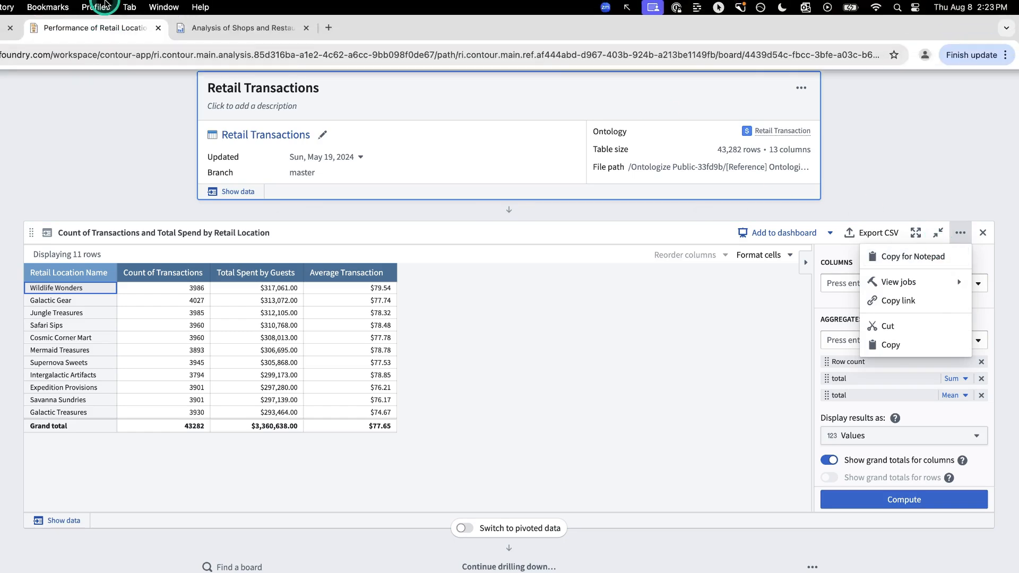
{"action": "left_click", "coordinate": [238, 28]}
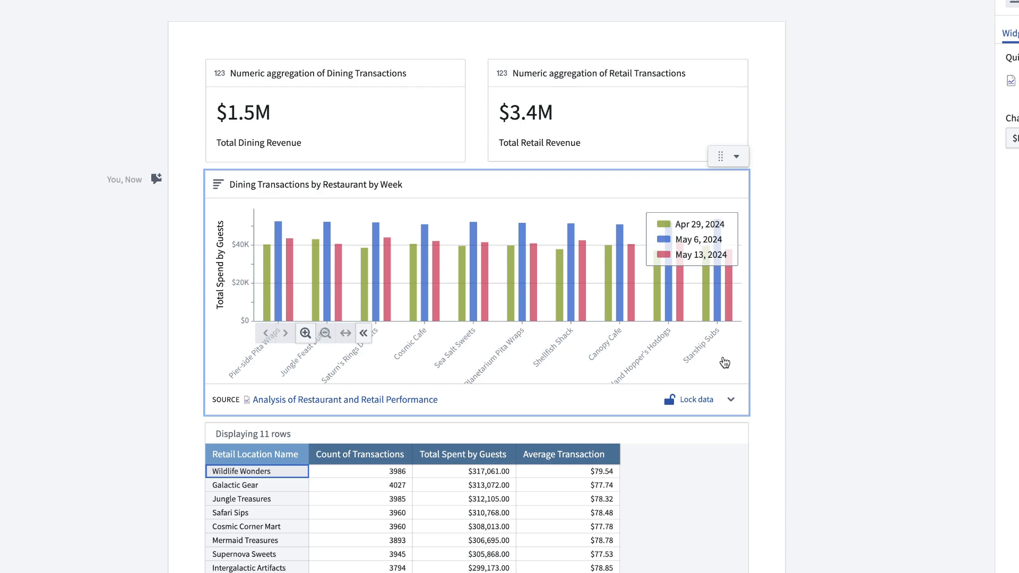
Step: Type the heading 'Report on Restaurant and Shop Performance' above the metric cards
{"action": "left_click", "coordinate": [611, 124]}
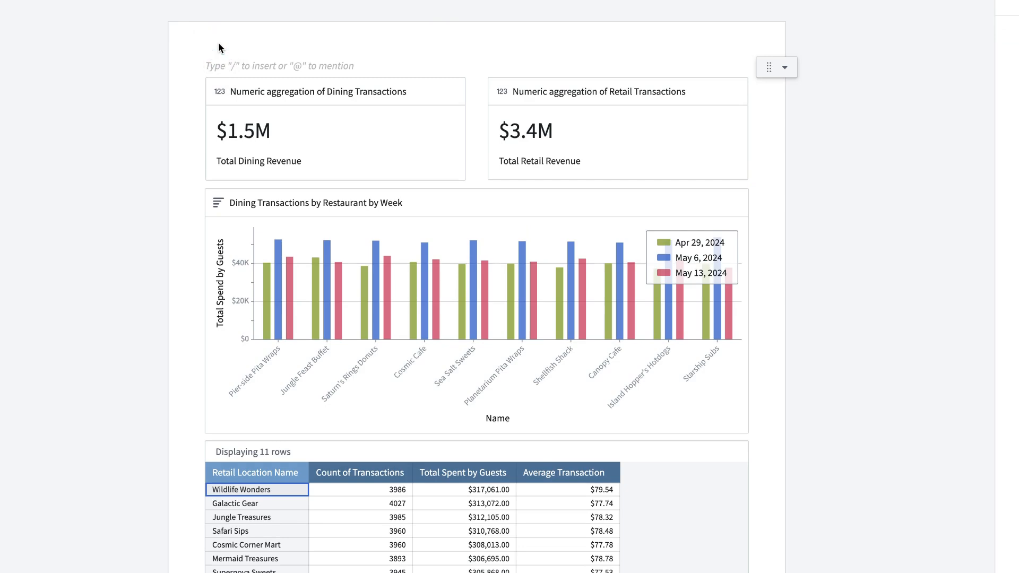
{"action": "type", "text": "#"}
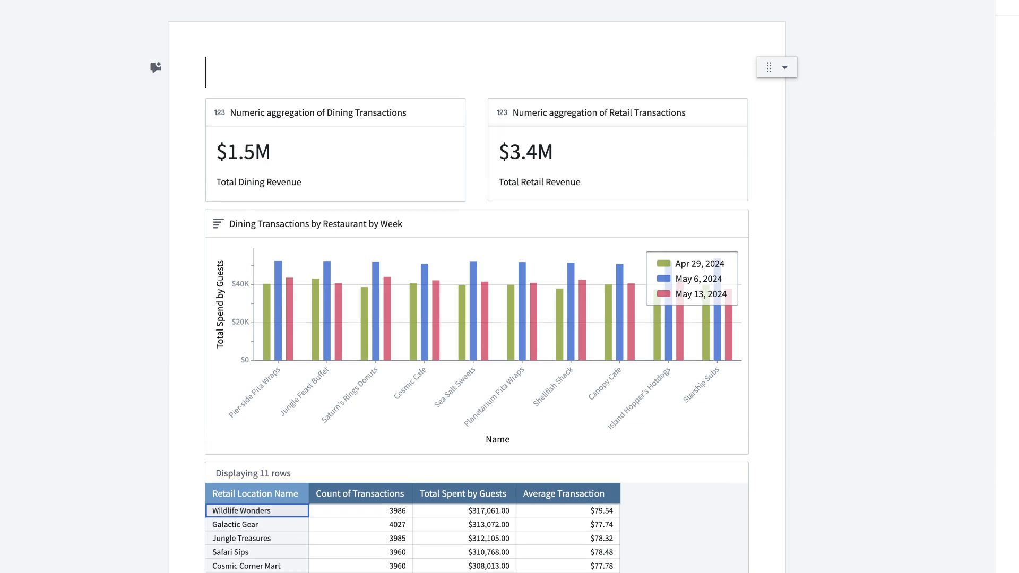
{"action": "type", "text": "Report on Restaurant and Shop Performa"}
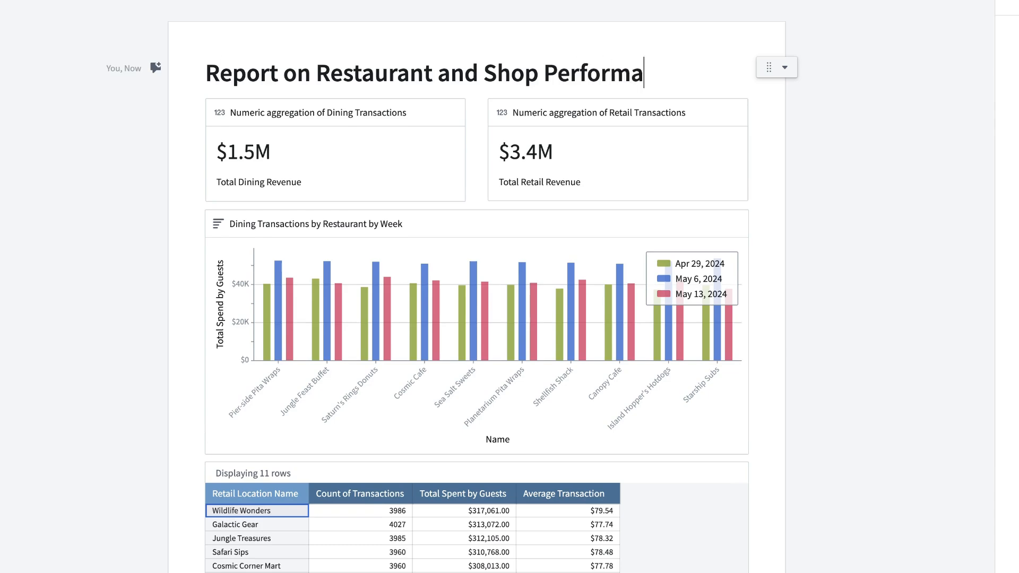
{"action": "scroll", "scroll_direction": "down", "scroll_amount": 3}
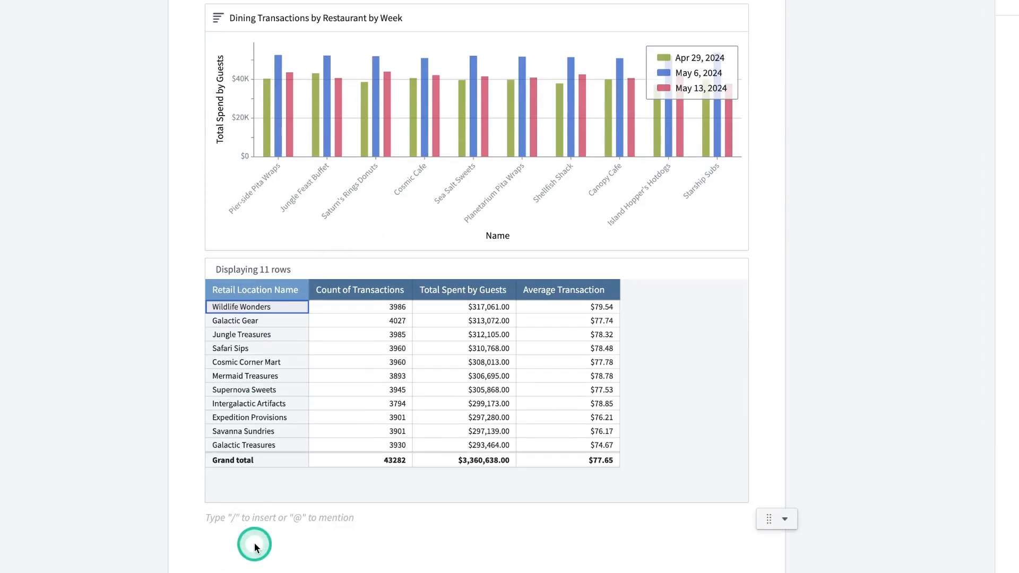
{"action": "type", "text": "Based on the visualization, it seems that may 6th was a particularly successful week."}
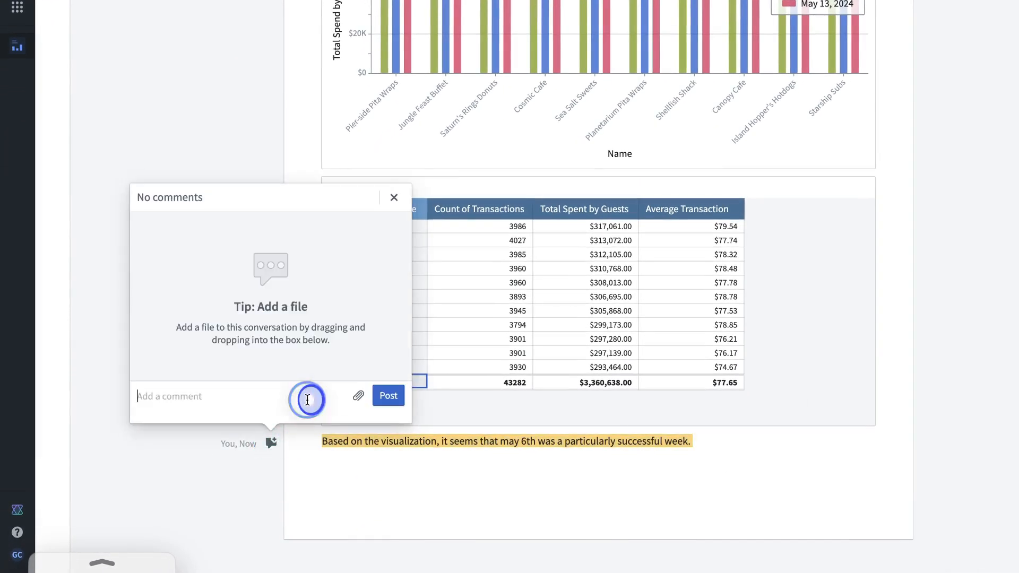
{"action": "mouse_move", "coordinate": [272, 305]}
{"action": "type", "text": "@"}
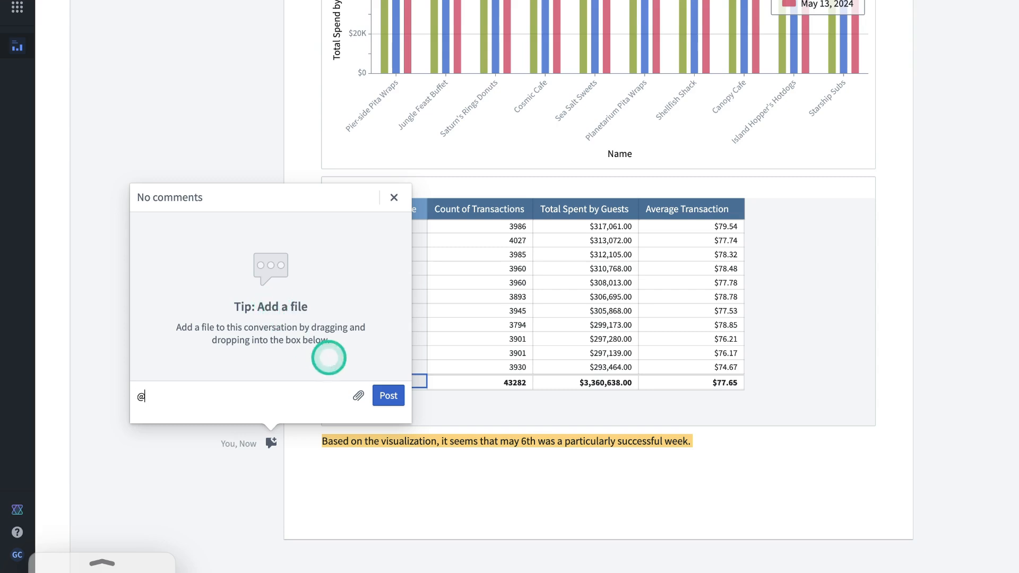
{"action": "type", "text": "ta"}
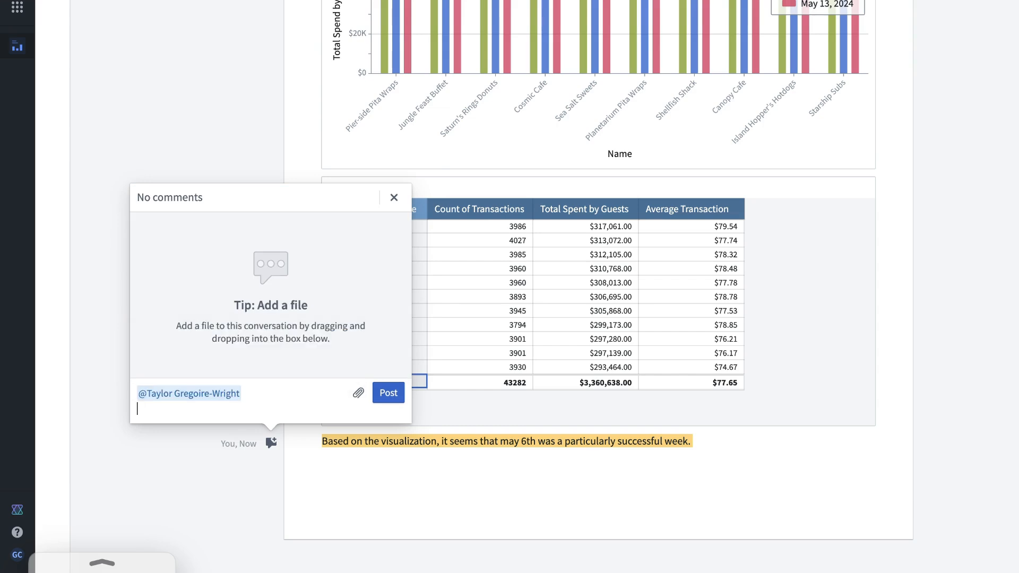
{"action": "left_click", "coordinate": [387, 393]}
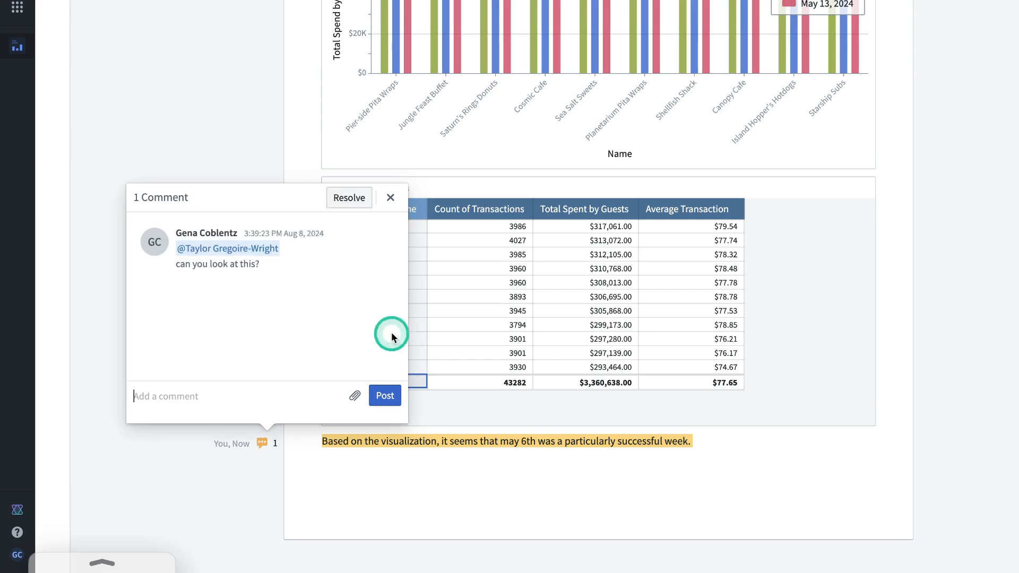
{"action": "left_click", "coordinate": [390, 198]}
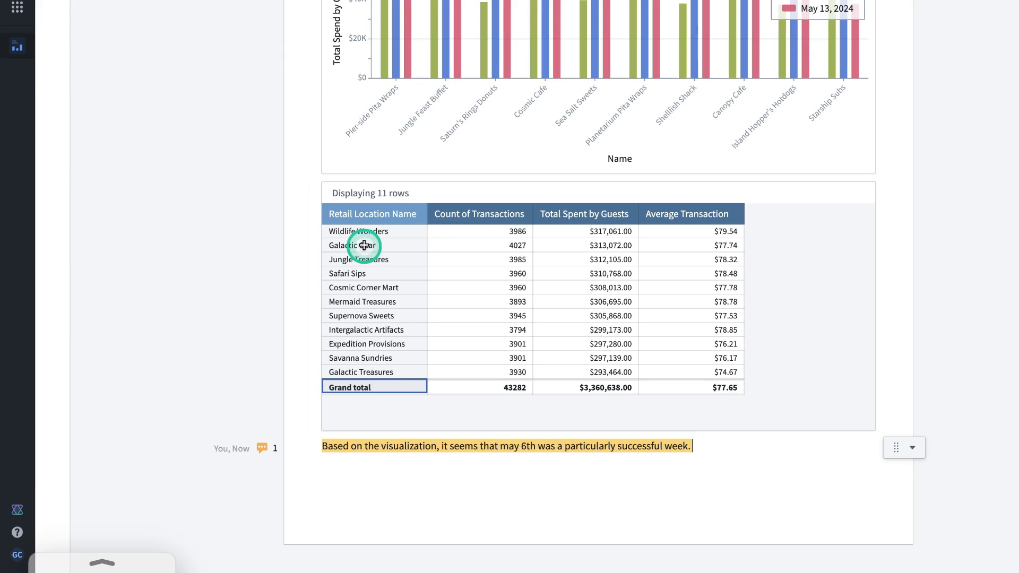
{"action": "mouse_move", "coordinate": [377, 232]}
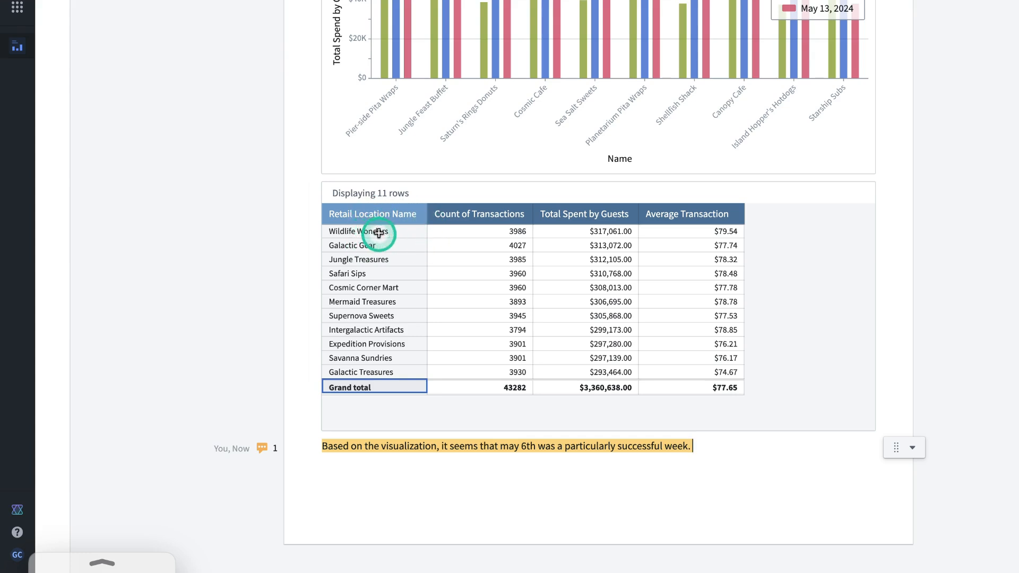
{"action": "mouse_move", "coordinate": [584, 234]}
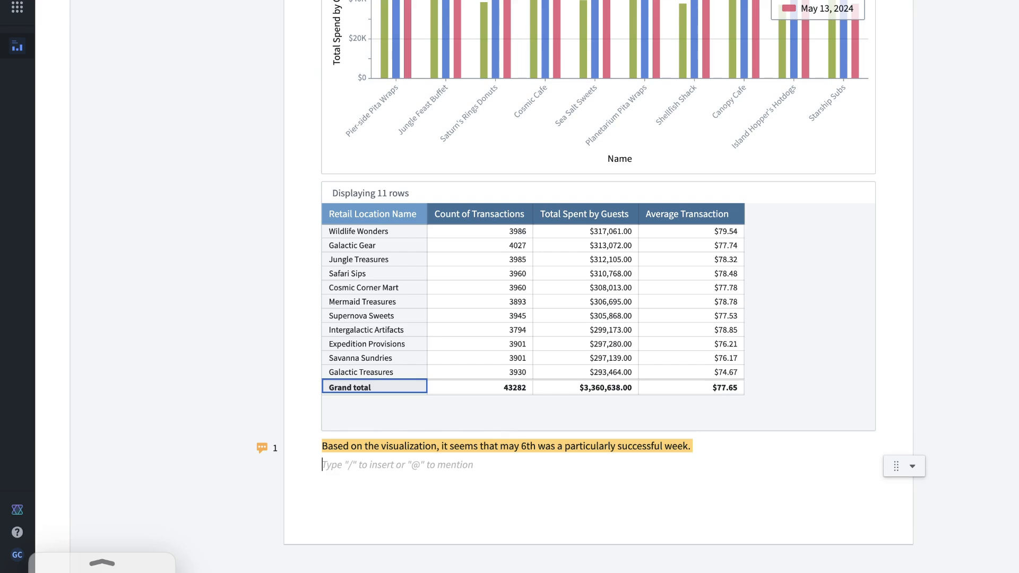
Step: Insert an object card for the Wildlife Wonders gift shop below the commentary
{"action": "type", "text": "/"}
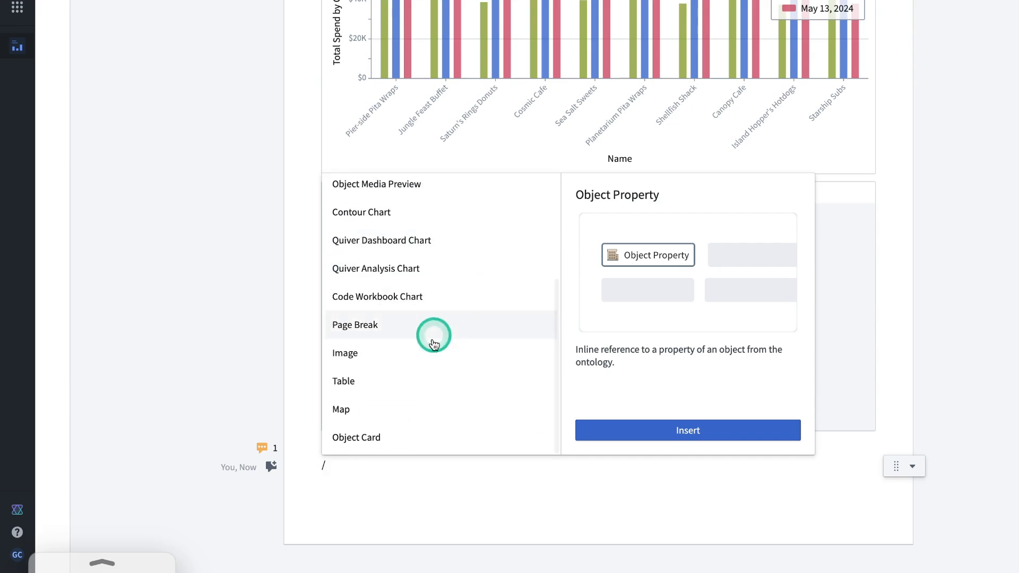
{"action": "left_click", "coordinate": [356, 437]}
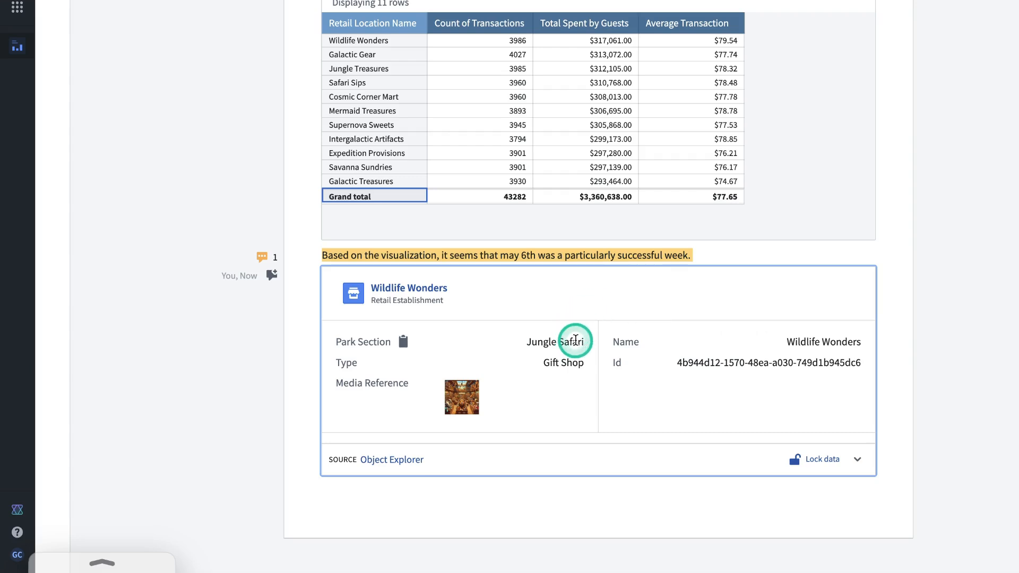
{"action": "mouse_move", "coordinate": [590, 341]}
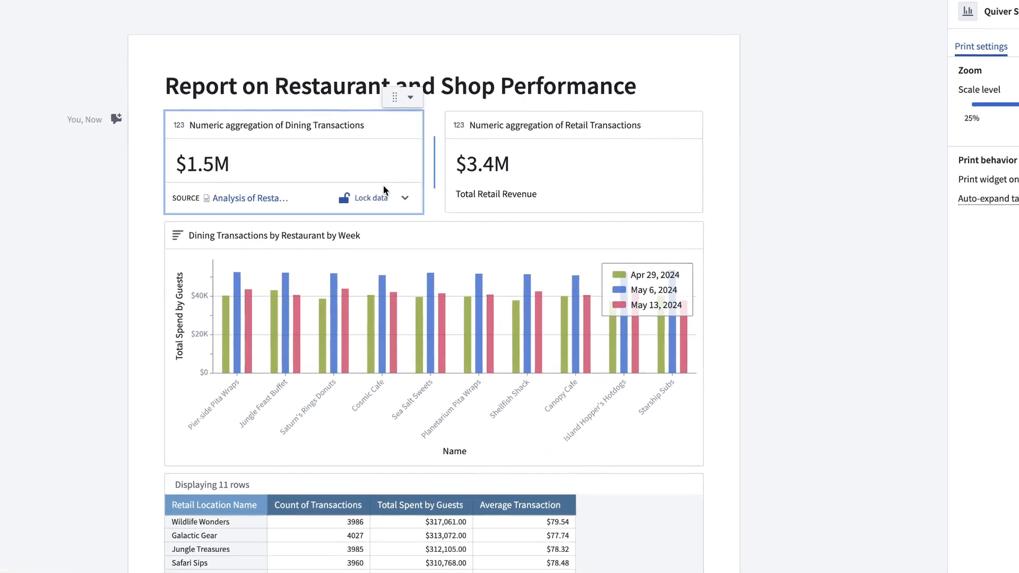
Step: Lock the data behind the Total Dining Revenue card
{"action": "left_click", "coordinate": [370, 198]}
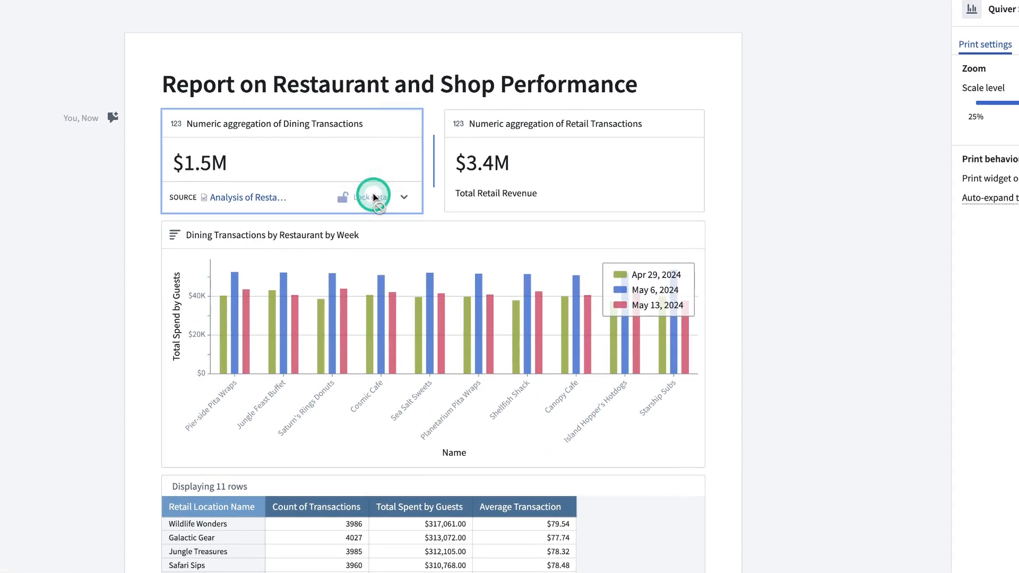
{"action": "mouse_move", "coordinate": [673, 210]}
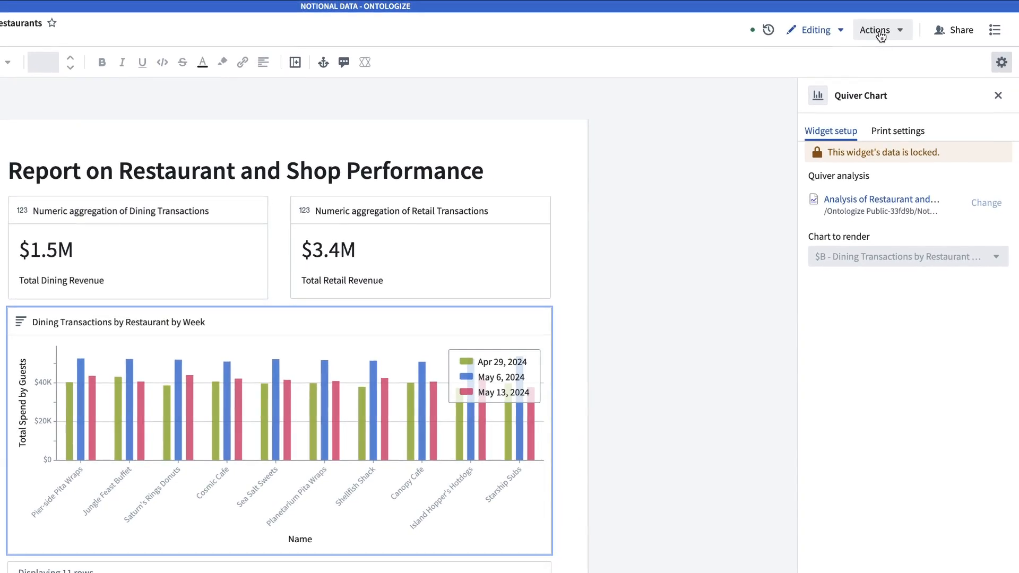
Step: Release the notepad as an endorsed checkpoint, then unlock it for editing
{"action": "left_click", "coordinate": [878, 29]}
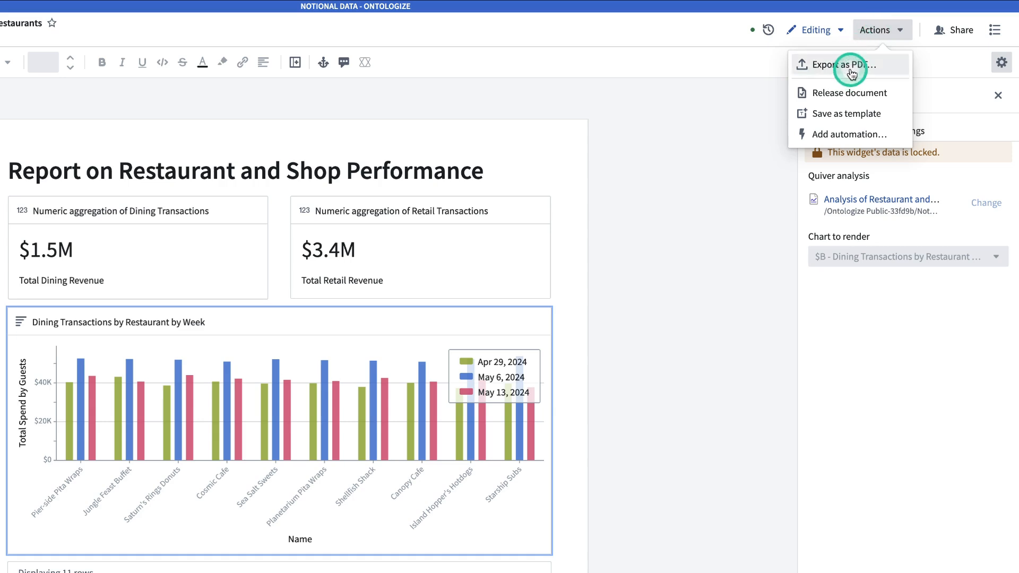
{"action": "mouse_move", "coordinate": [848, 92]}
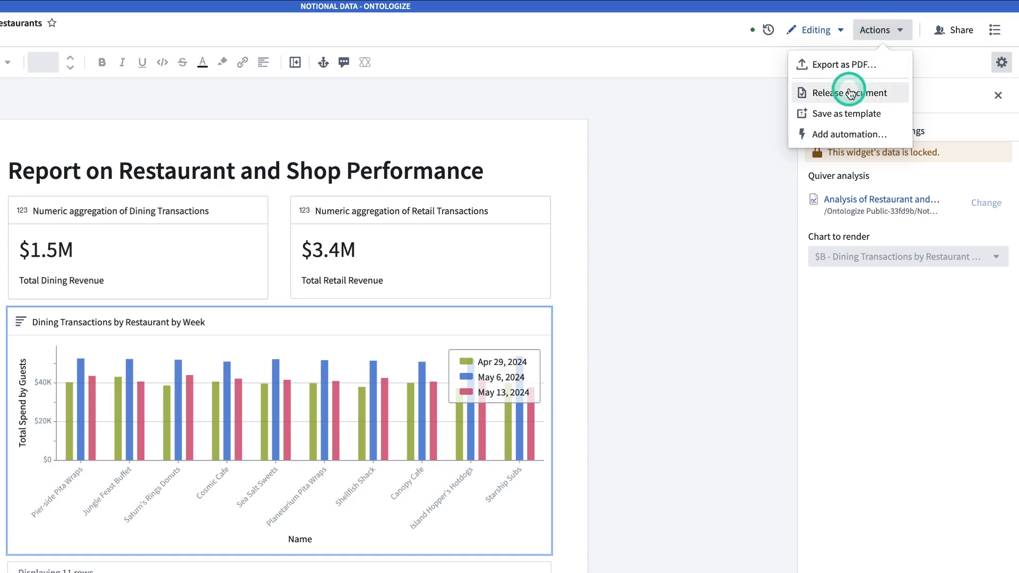
{"action": "left_click", "coordinate": [843, 92]}
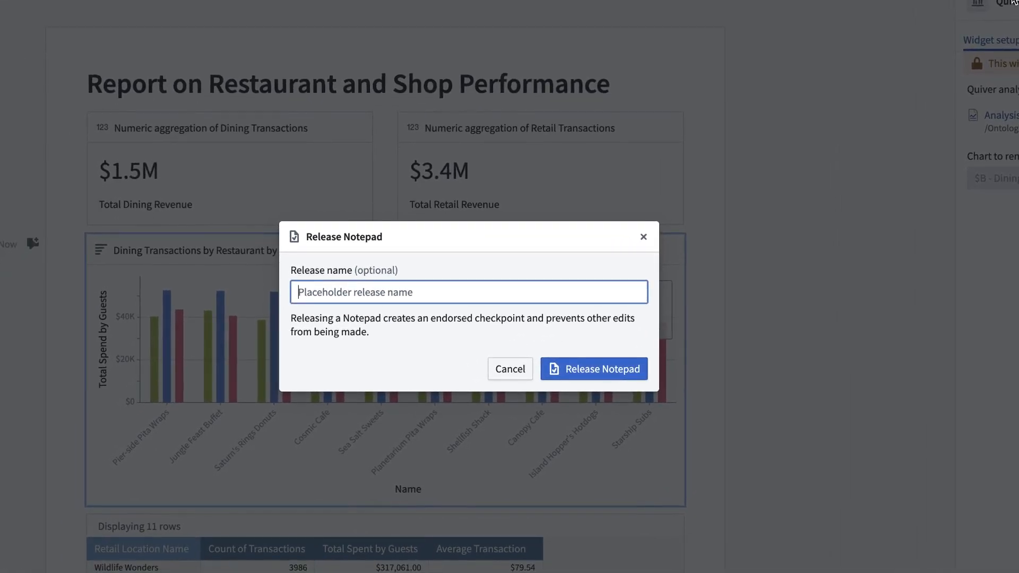
{"action": "left_click", "coordinate": [592, 369]}
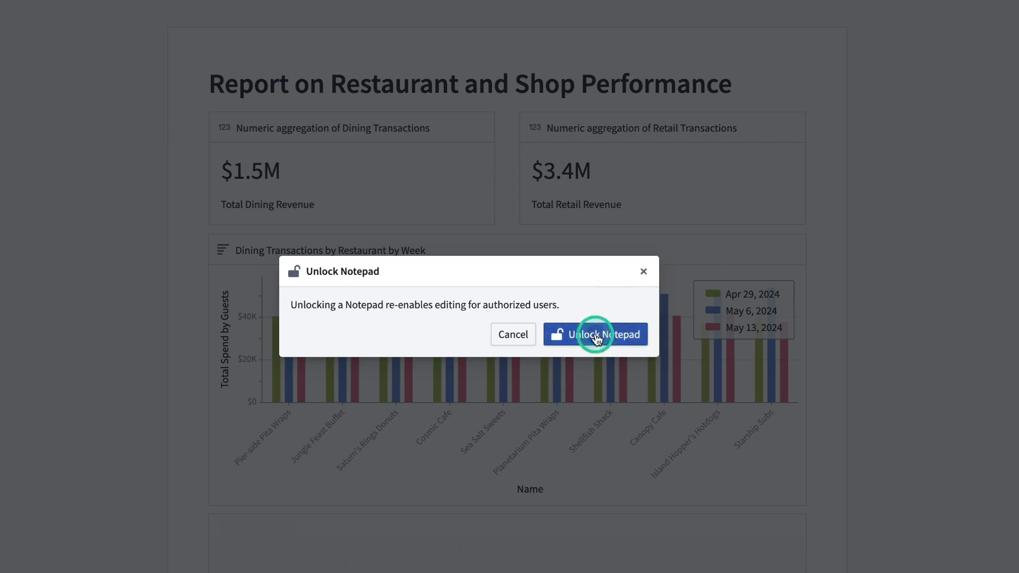
{"action": "left_click", "coordinate": [594, 334]}
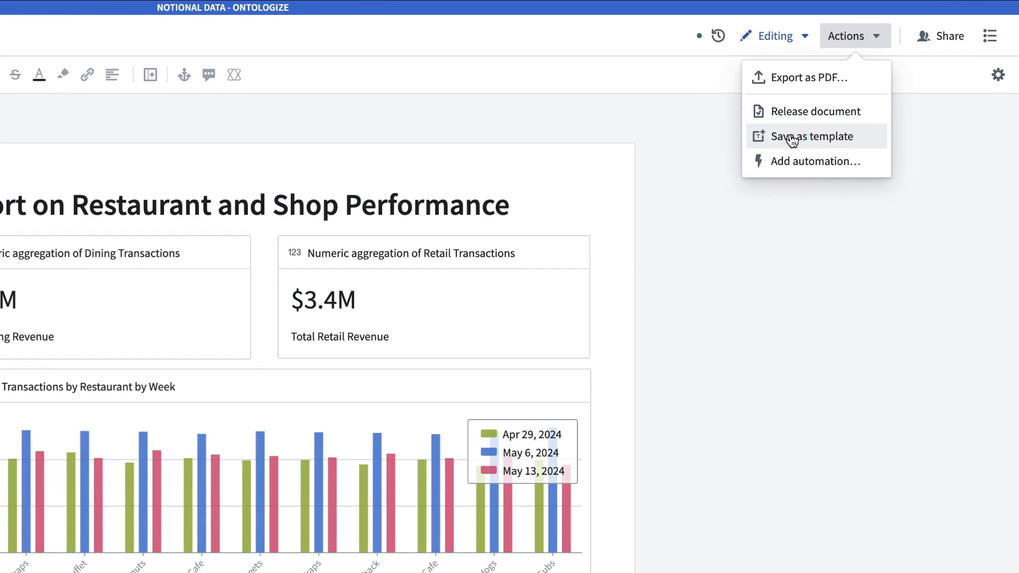
Step: Open the Actions menu showing Save as template and Add automation
{"action": "left_click", "coordinate": [790, 136]}
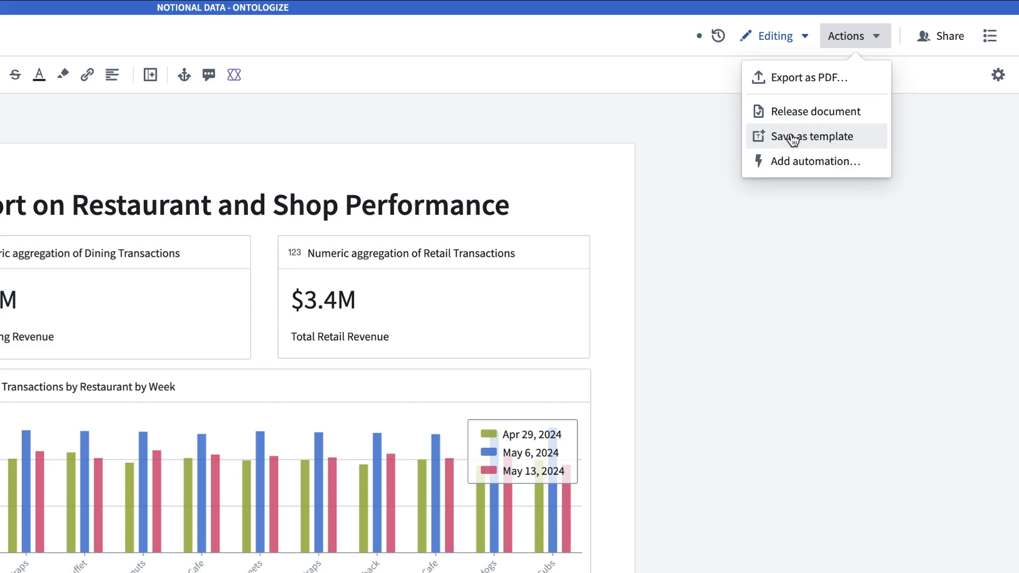
{"action": "mouse_move", "coordinate": [816, 161]}
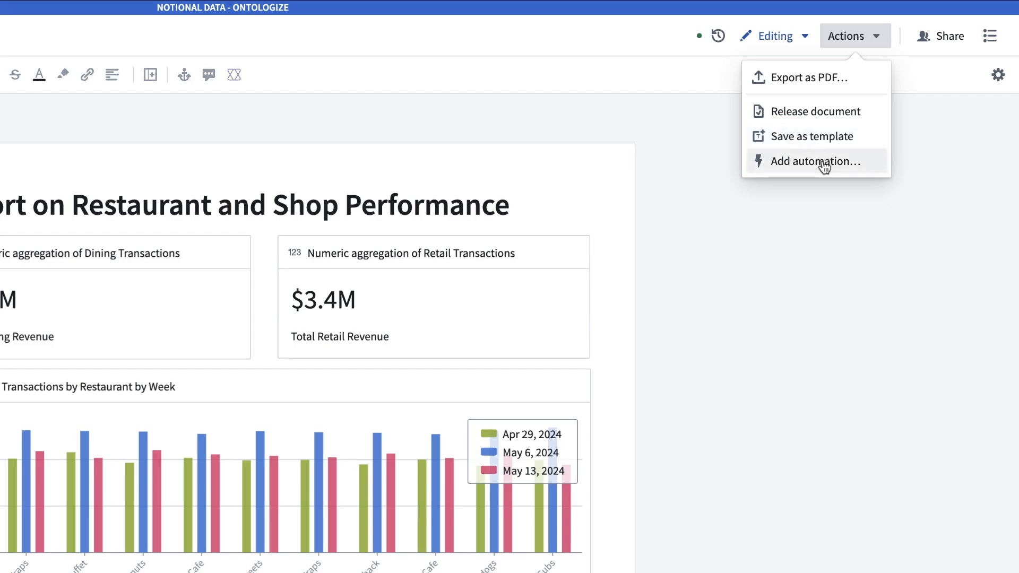